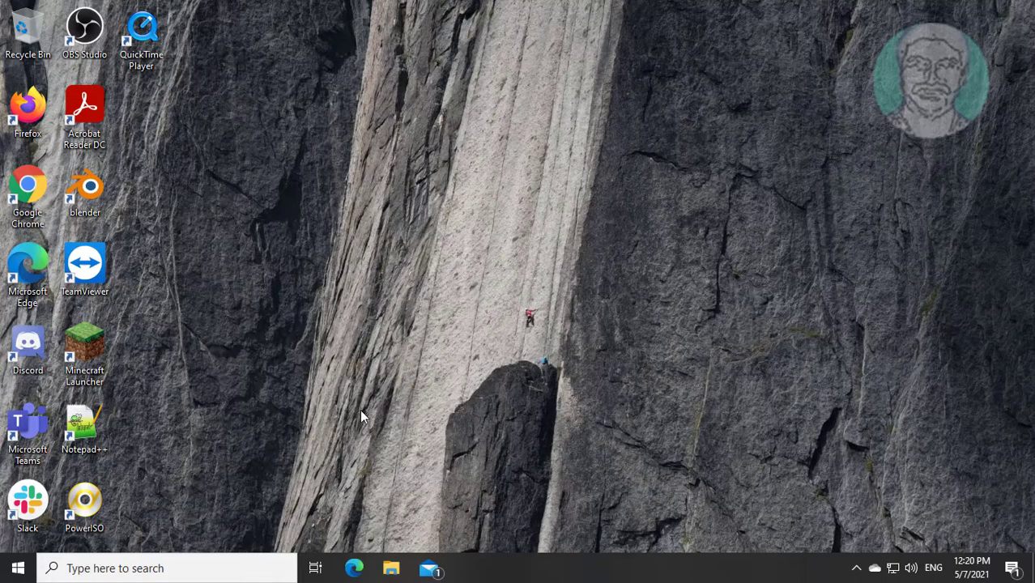
pyautogui.moveTo(855, 567)
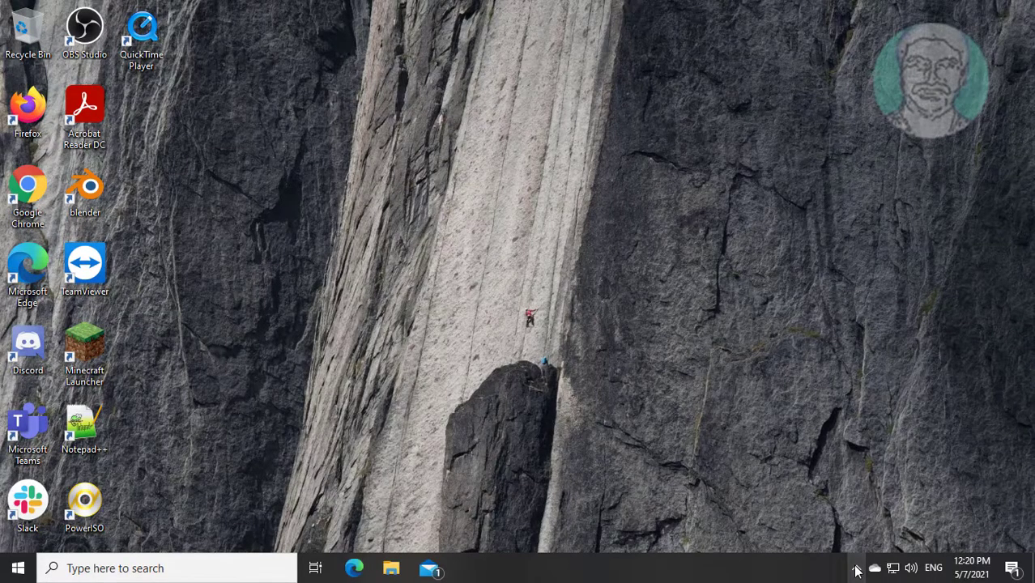
# Step: Launch Microsoft Teams from the taskbar, landing on the team's General channel
pyautogui.click(855, 567)
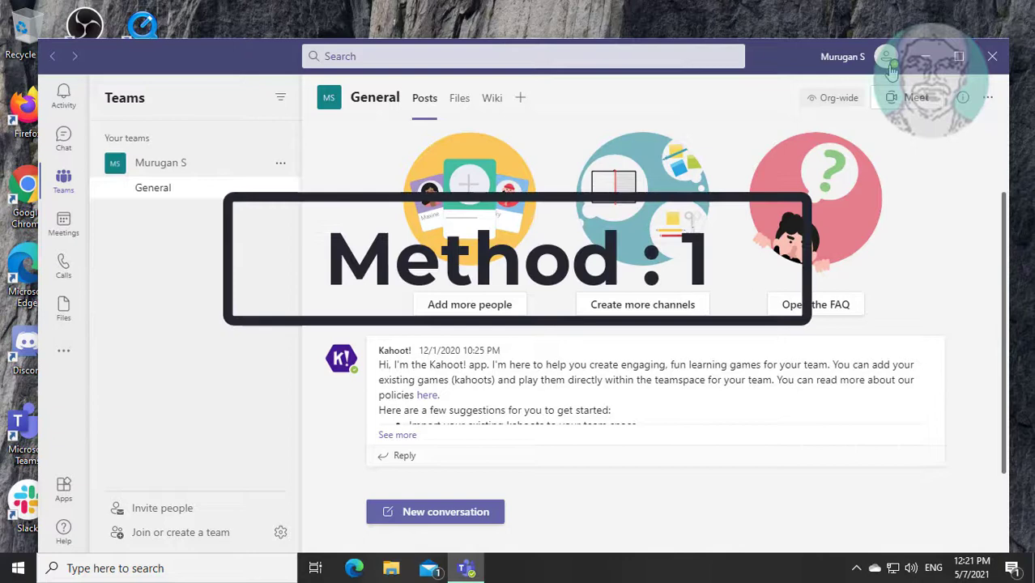
pyautogui.click(888, 55)
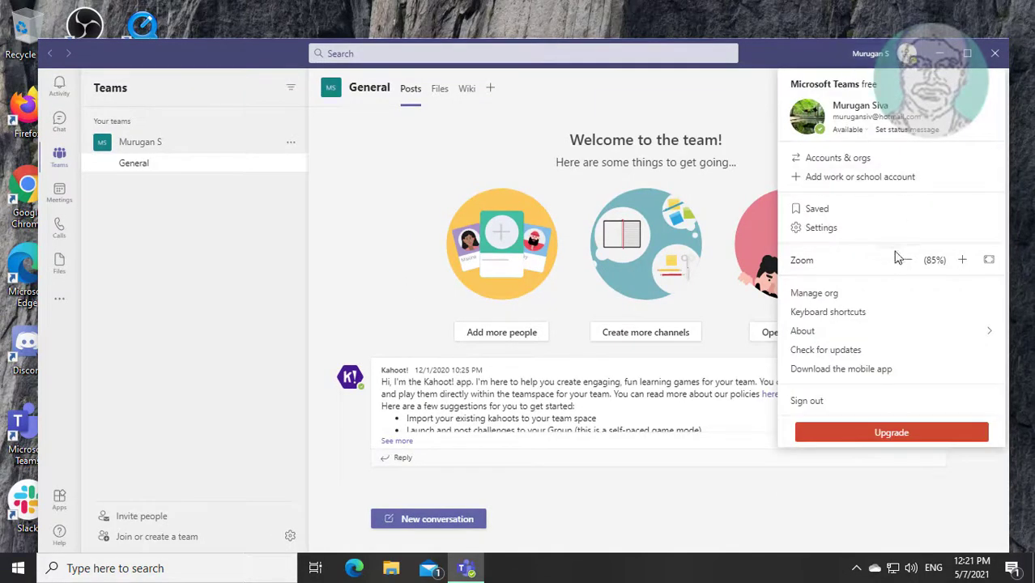
pyautogui.click(902, 260)
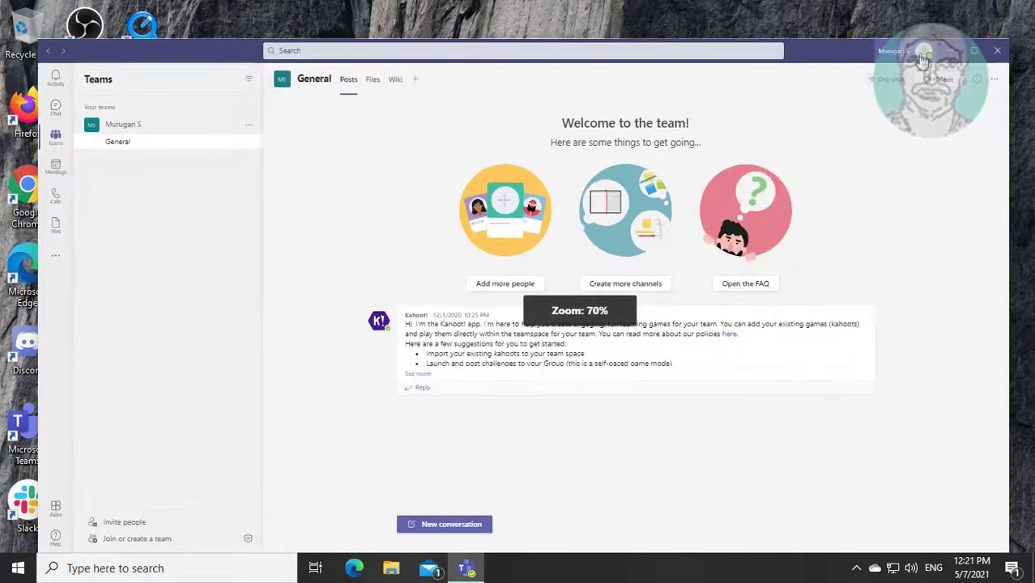
pyautogui.click(923, 55)
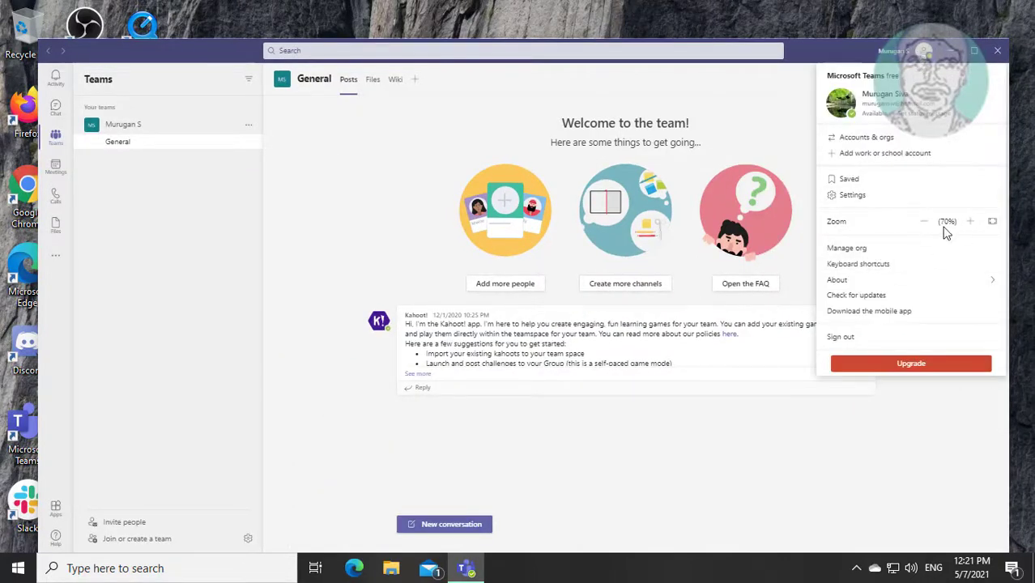
pyautogui.click(968, 220)
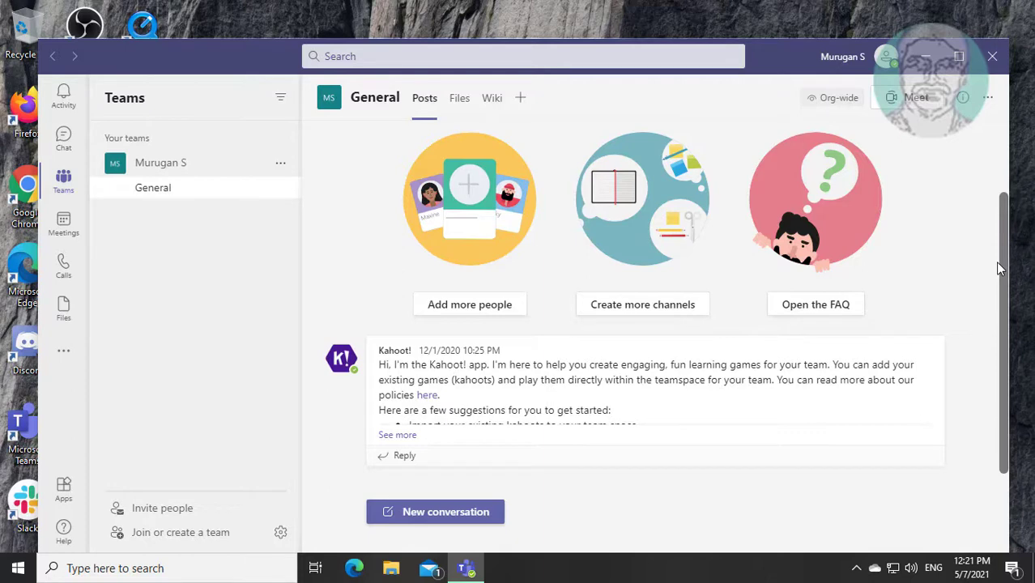
# Step: Zoom Teams out to 85% with Ctrl+-, restore it, then close the Teams window
pyautogui.press('ctrl+minus')
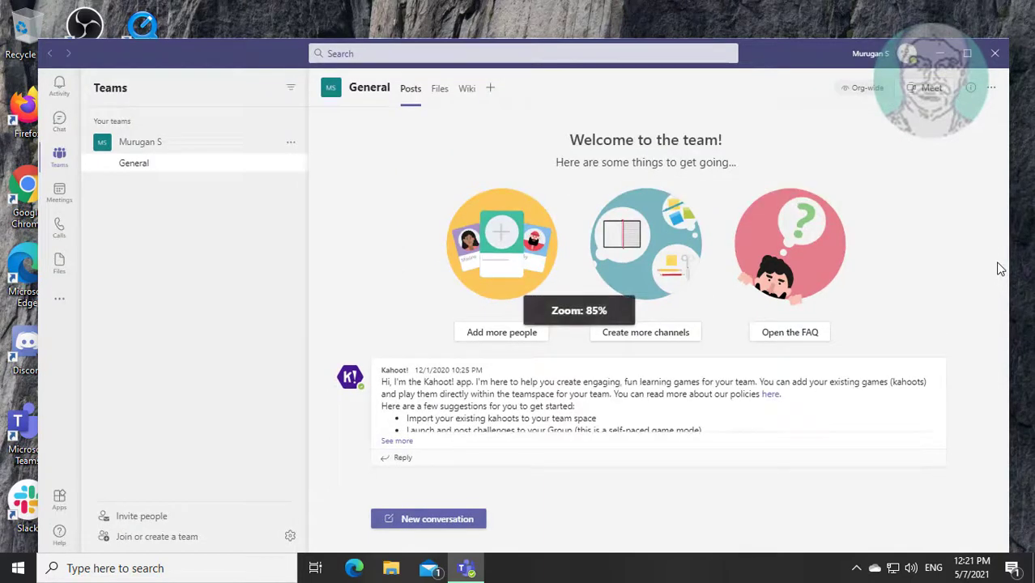
pyautogui.press('ctrl+minus')
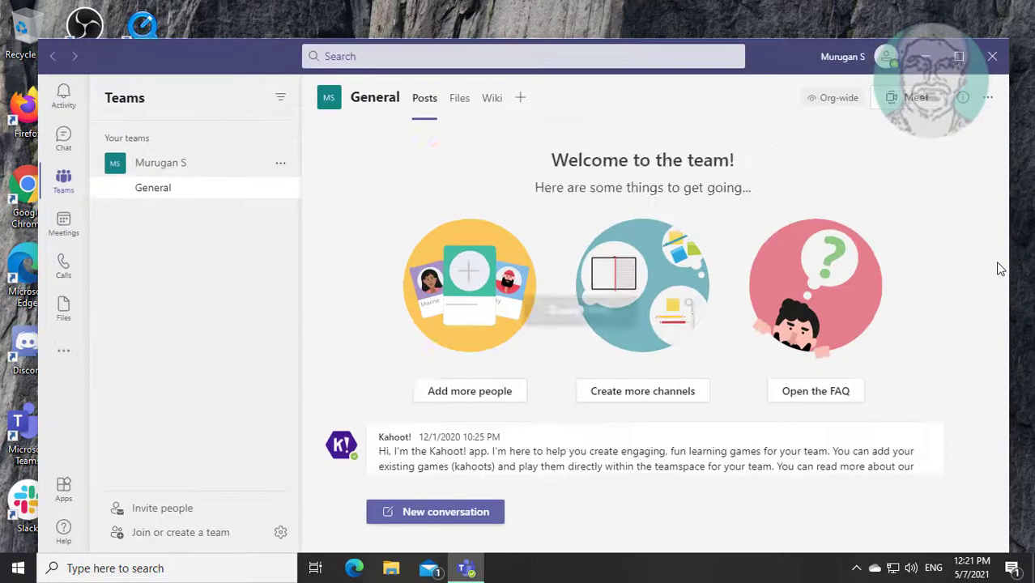
pyautogui.scroll(-3)
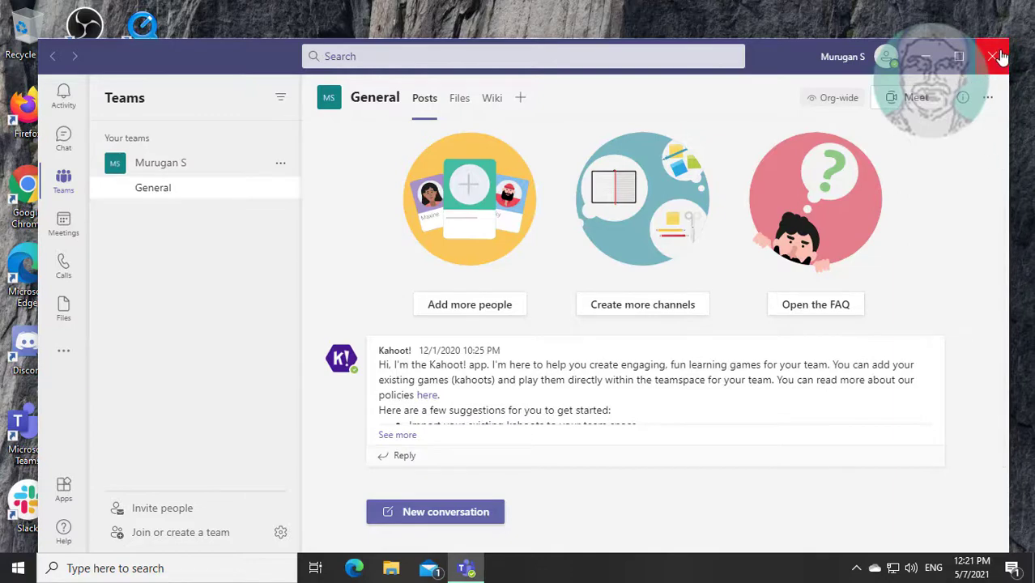
pyautogui.click(994, 55)
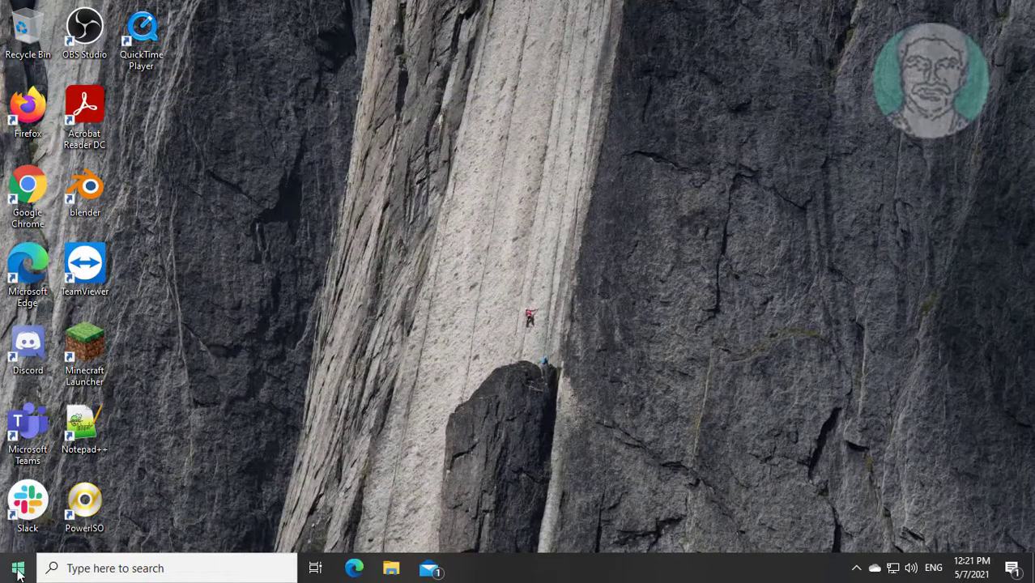
# Step: Launch Windows Settings from the Start menu and go to the System Display page
pyautogui.click(18, 567)
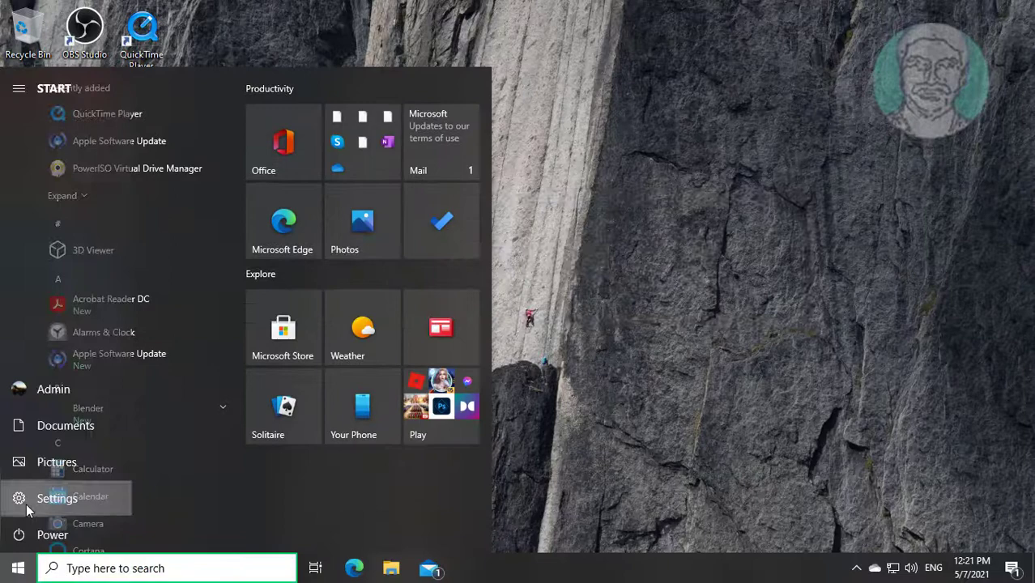
pyautogui.click(57, 499)
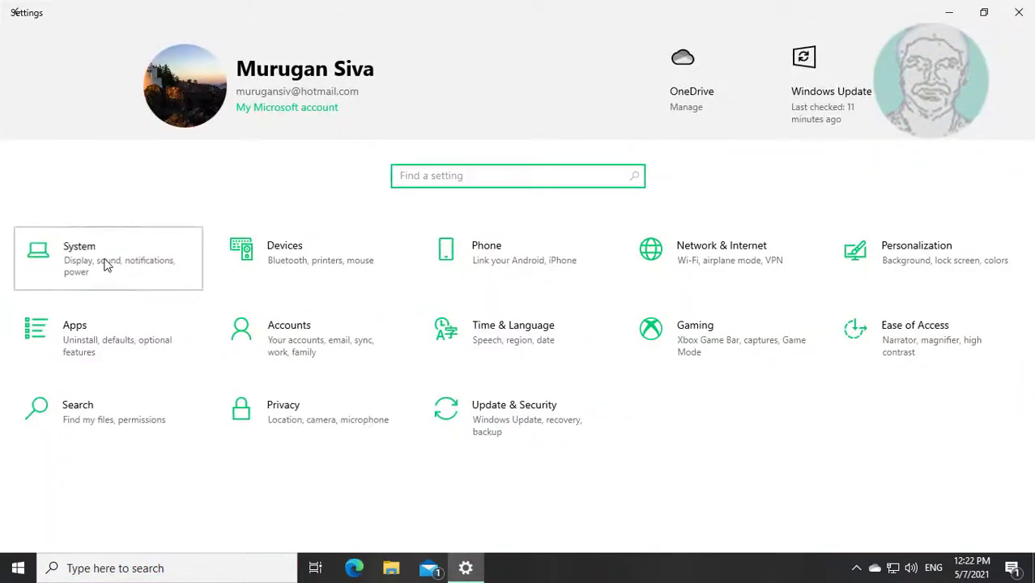
pyautogui.click(80, 257)
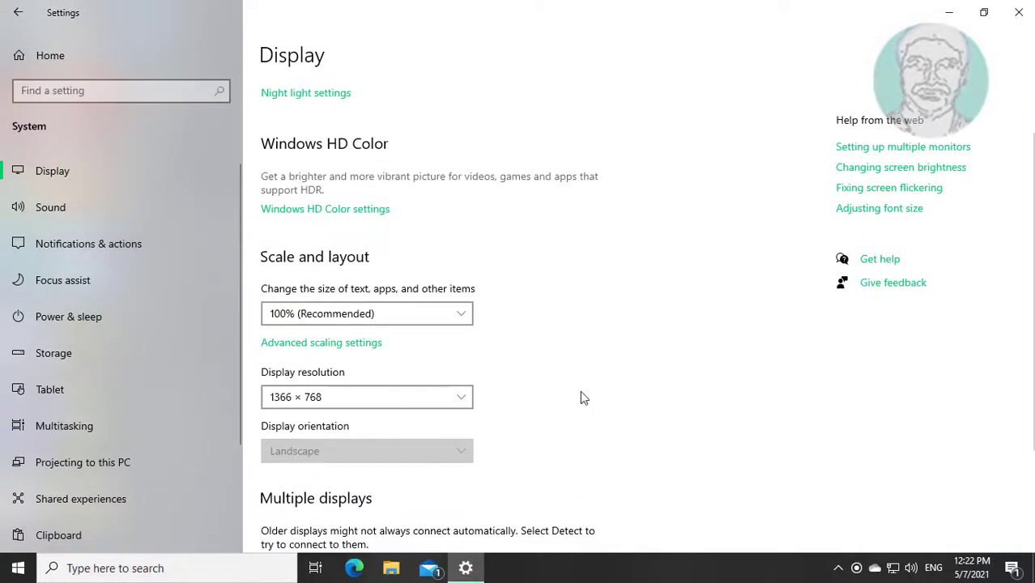
pyautogui.moveTo(434, 317)
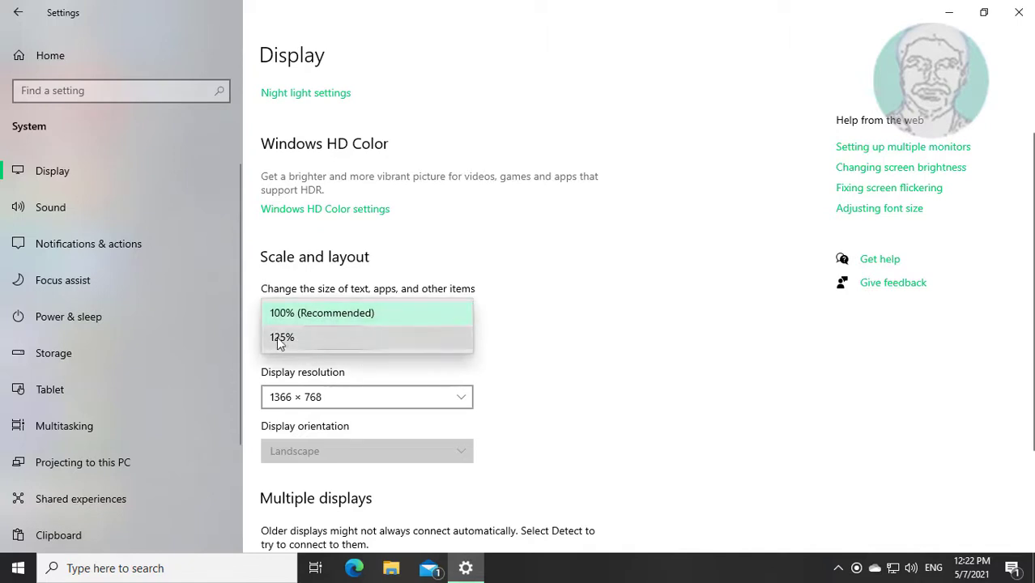
pyautogui.moveTo(308, 347)
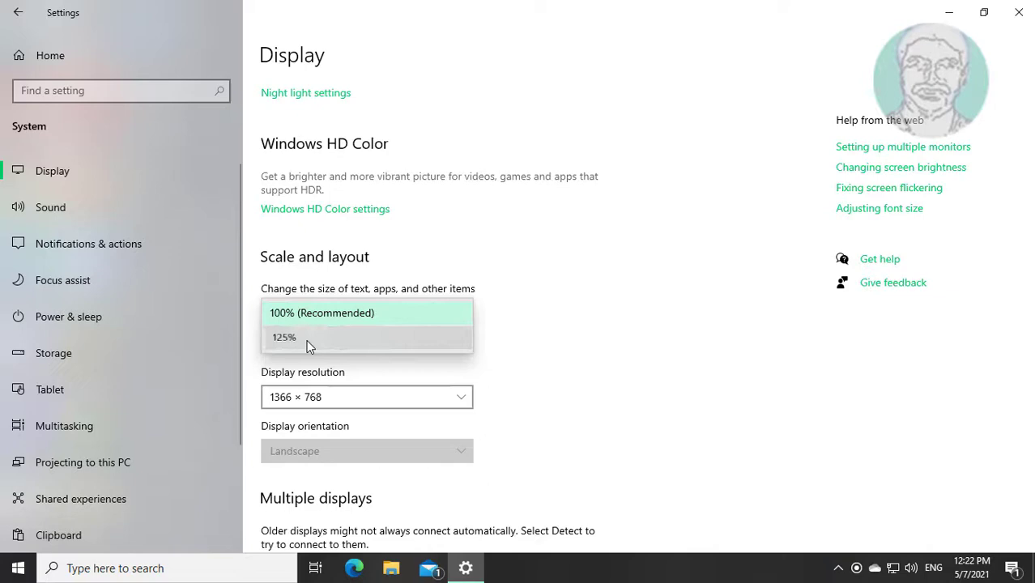
# Step: Set the display scaling for text, apps and other items to 125%
pyautogui.click(285, 336)
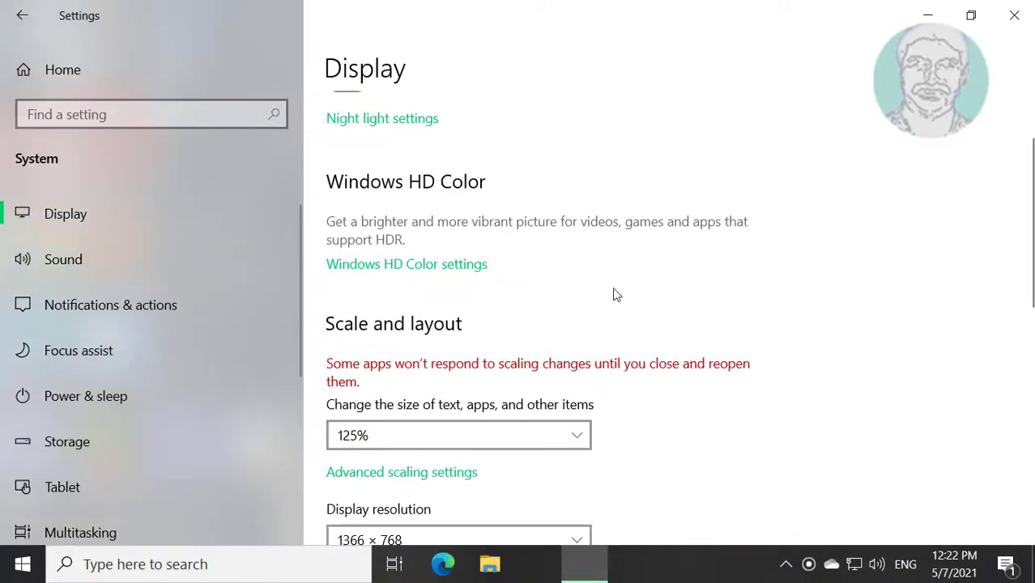
pyautogui.scroll(-3)
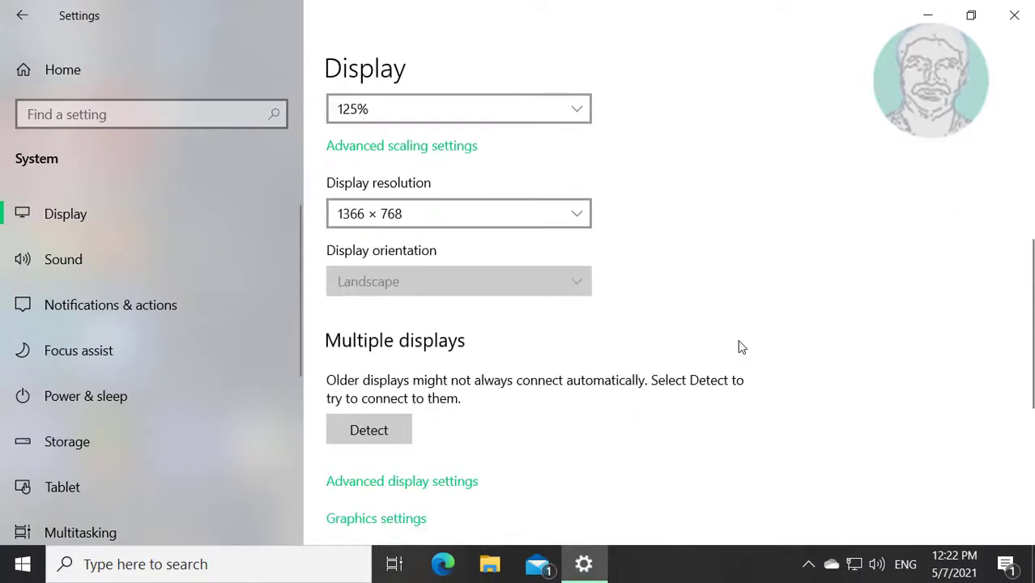
pyautogui.click(456, 108)
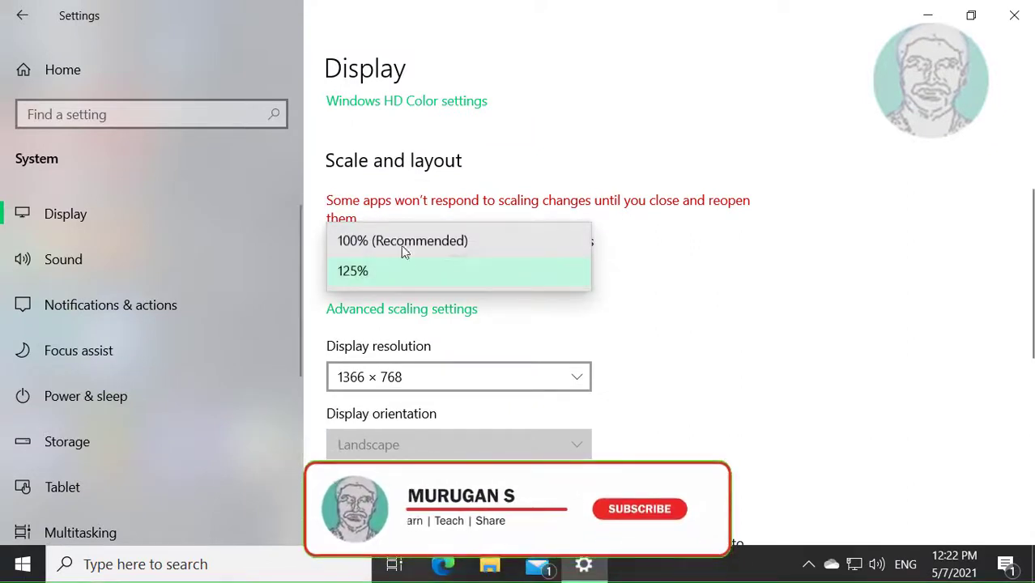
pyautogui.click(353, 271)
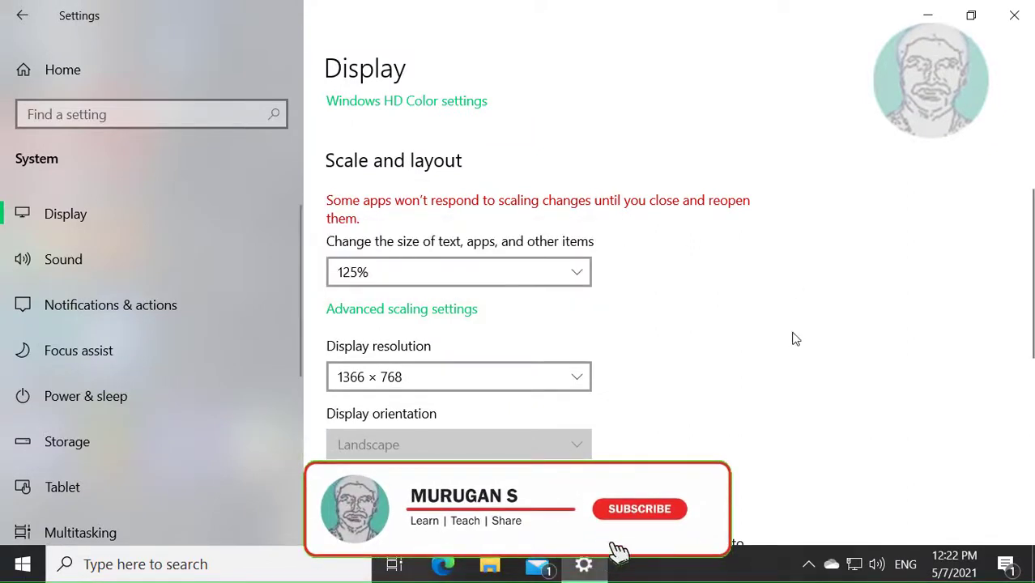
# Step: Return display scaling to 100% (Recommended)
pyautogui.click(638, 508)
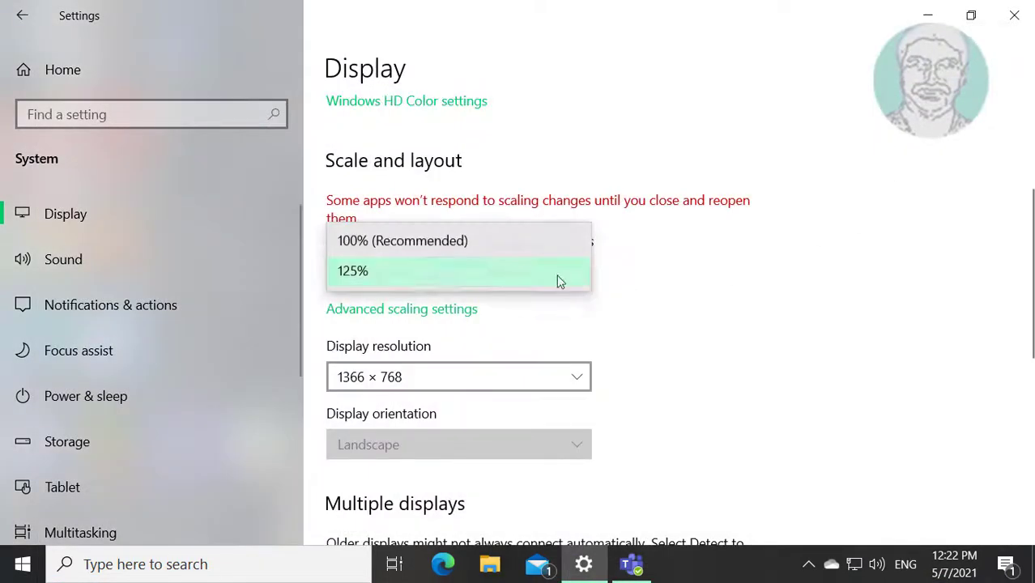
pyautogui.click(402, 239)
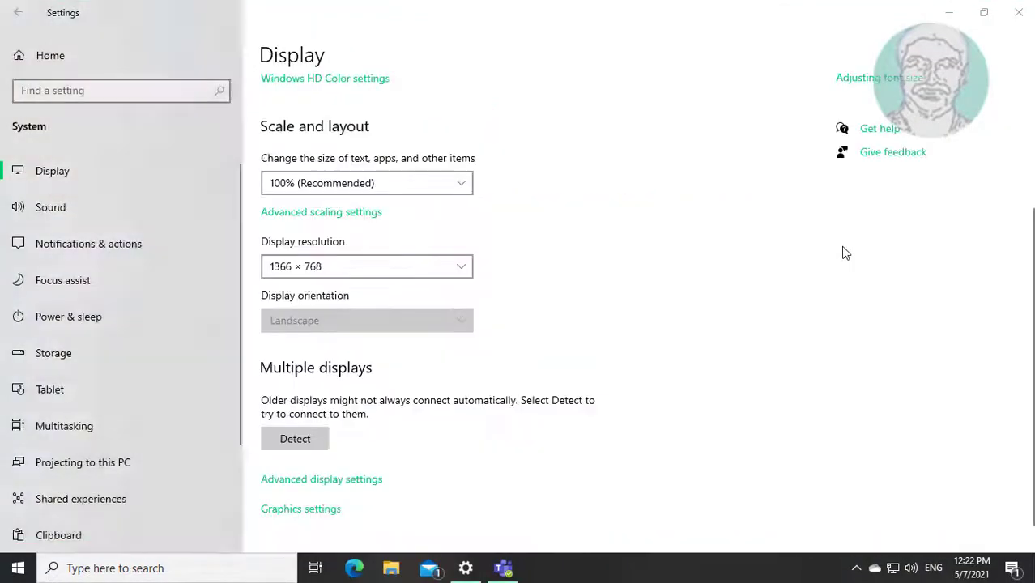